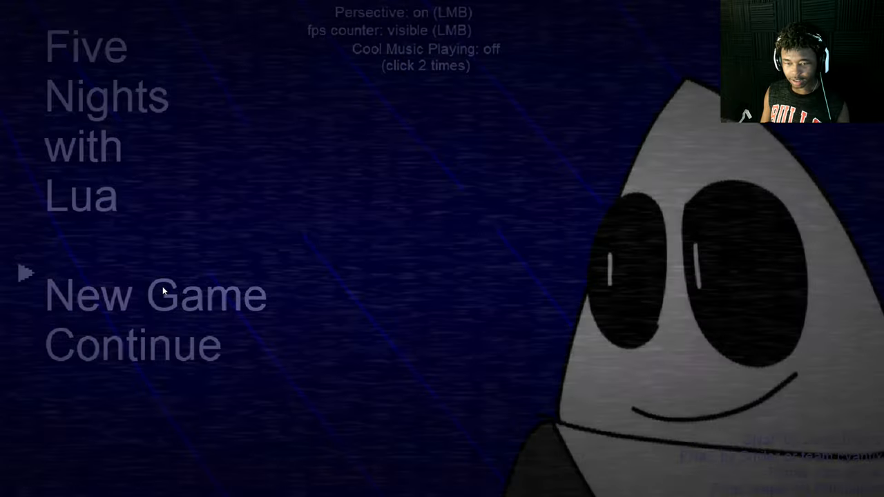
- Choose New Game on the main menu to begin Night 1
left_click(156, 295)
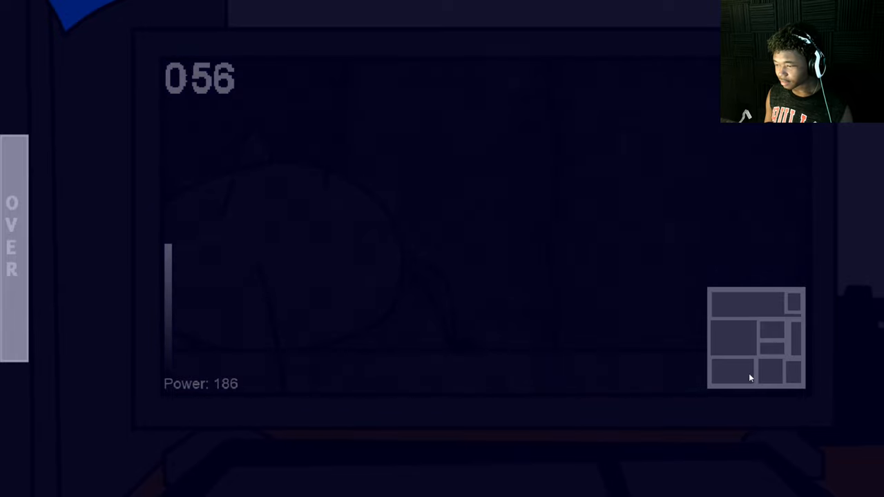
mouse_move(655, 212)
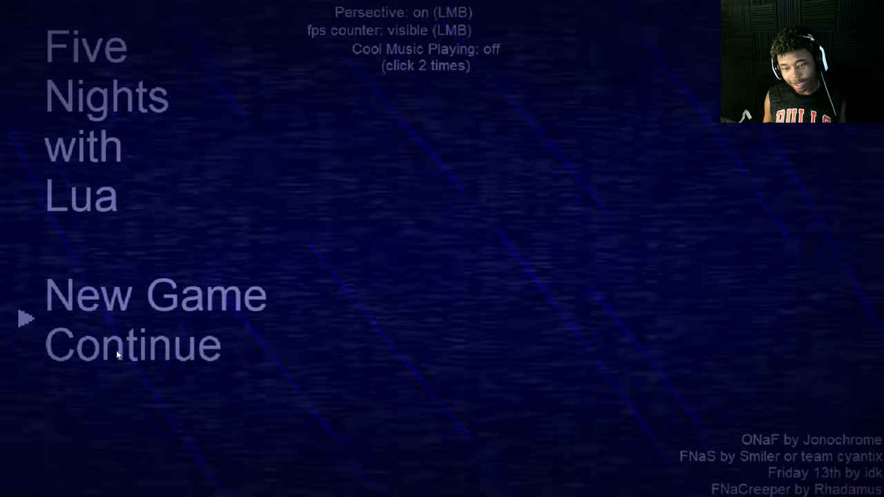
- Choose Continue on the main menu to resume progress and begin Night 2 on easy
left_click(131, 344)
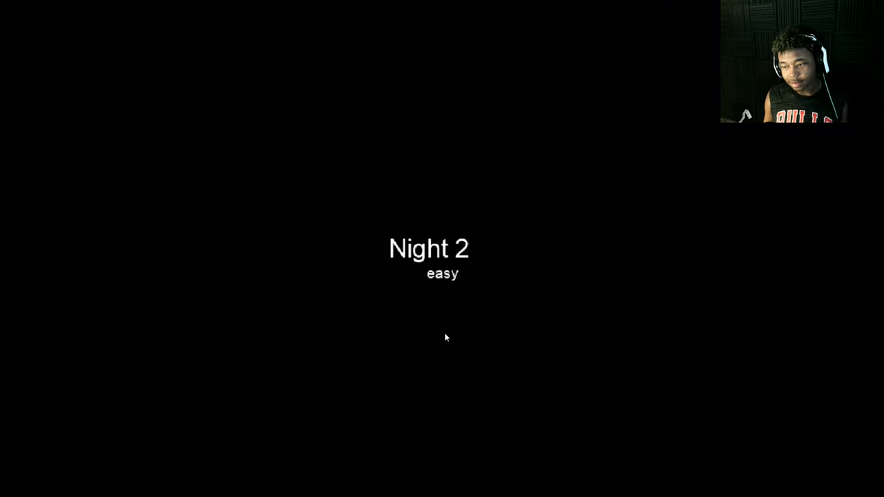